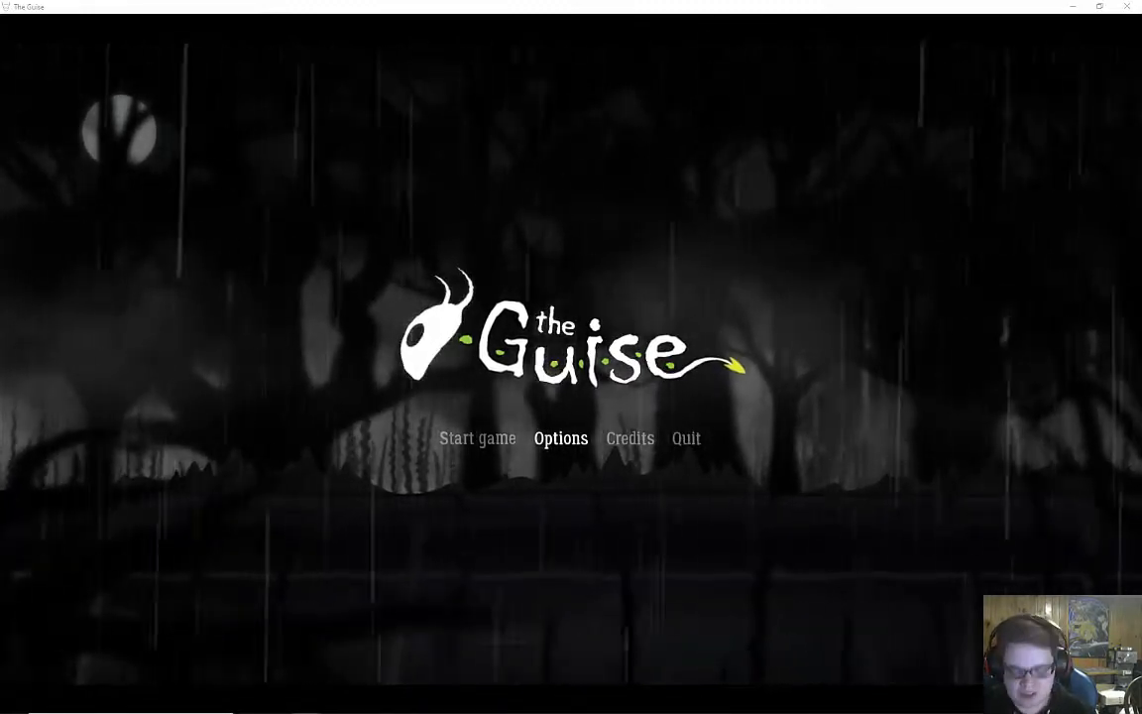
- Start a new game of The Guise from the rainy title screen
click(476, 438)
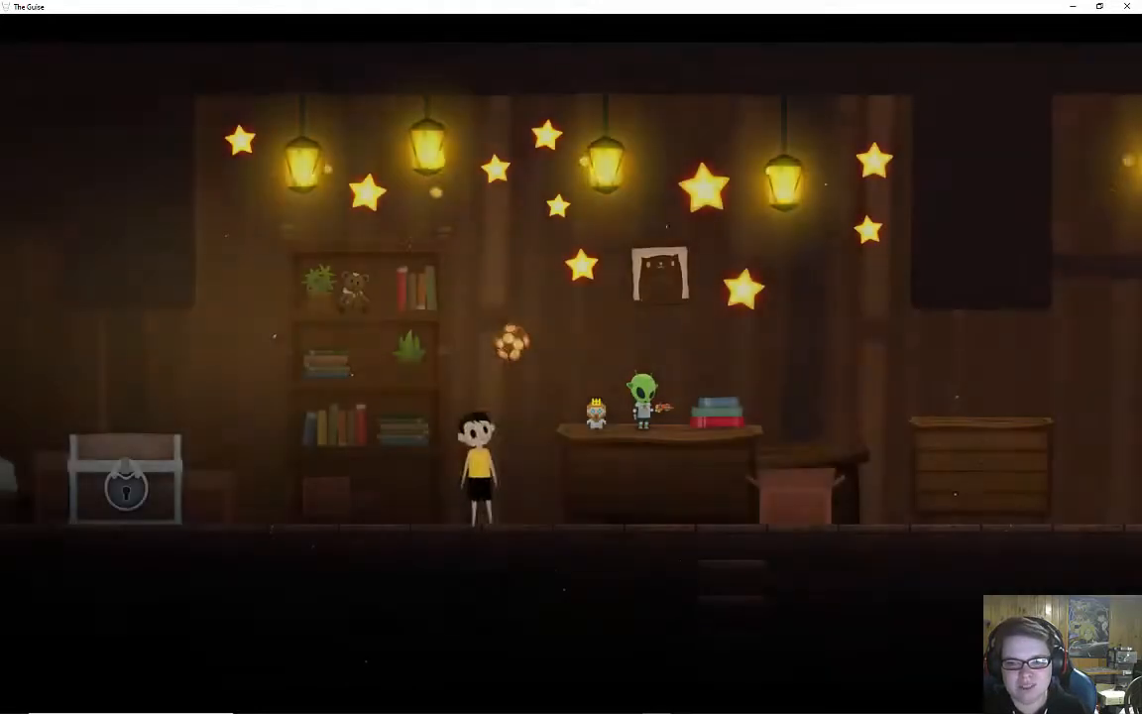
- Walk the boy right past the desk and crate to the red table under the wall map
scroll(right, 3)
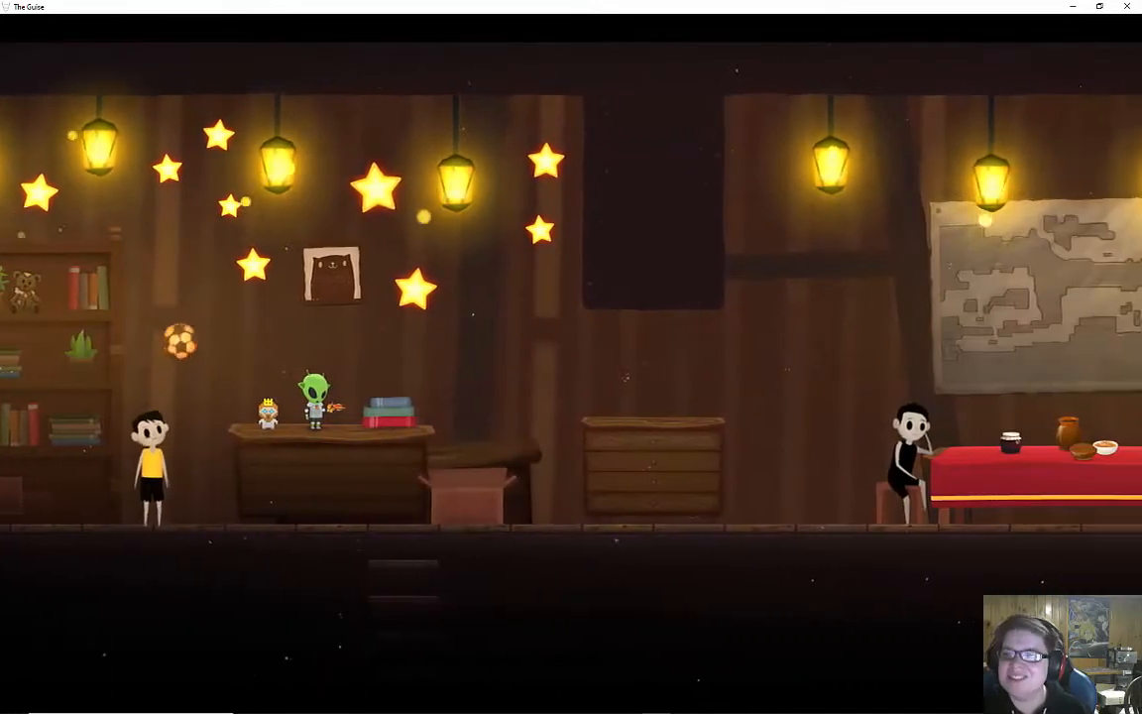
scroll(right, 3)
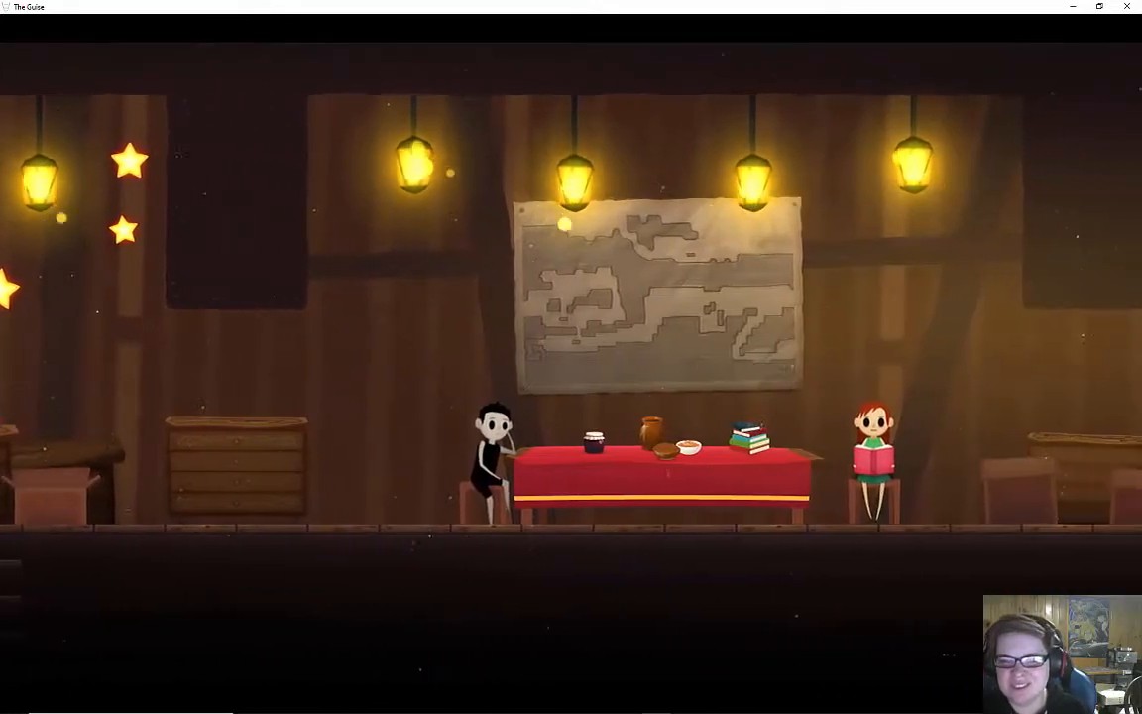
key(right)
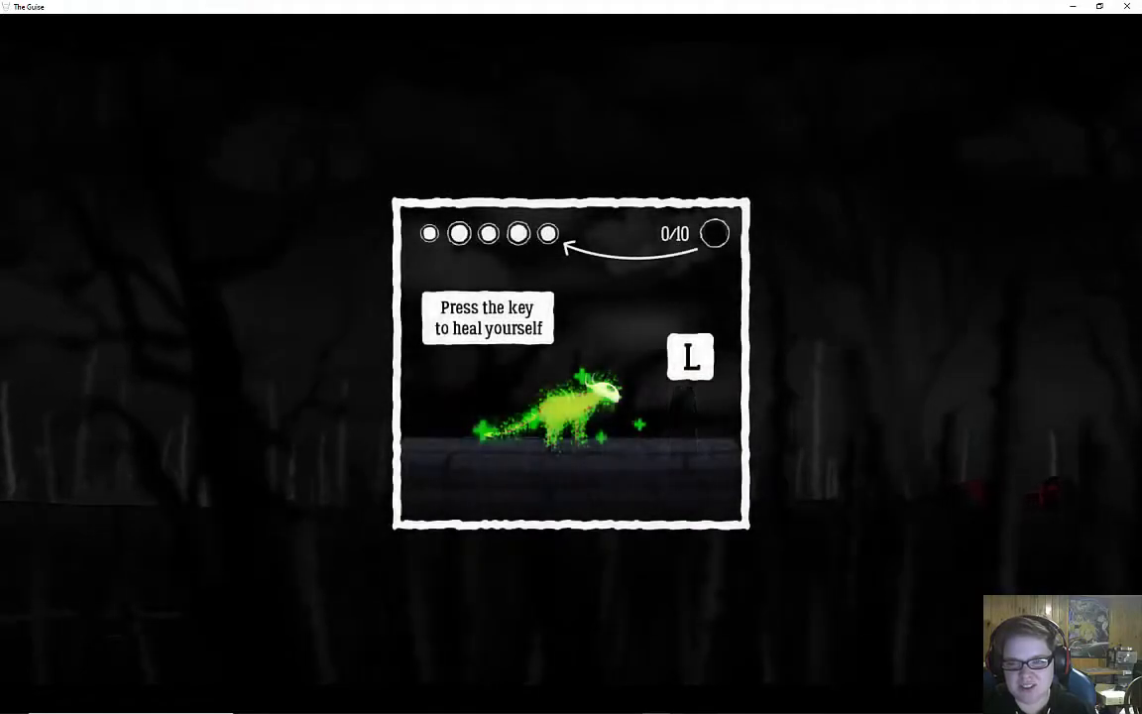
- Heal the green creature as the tutorial asks, then jump through the spike-lined ruins until game over
key(l)
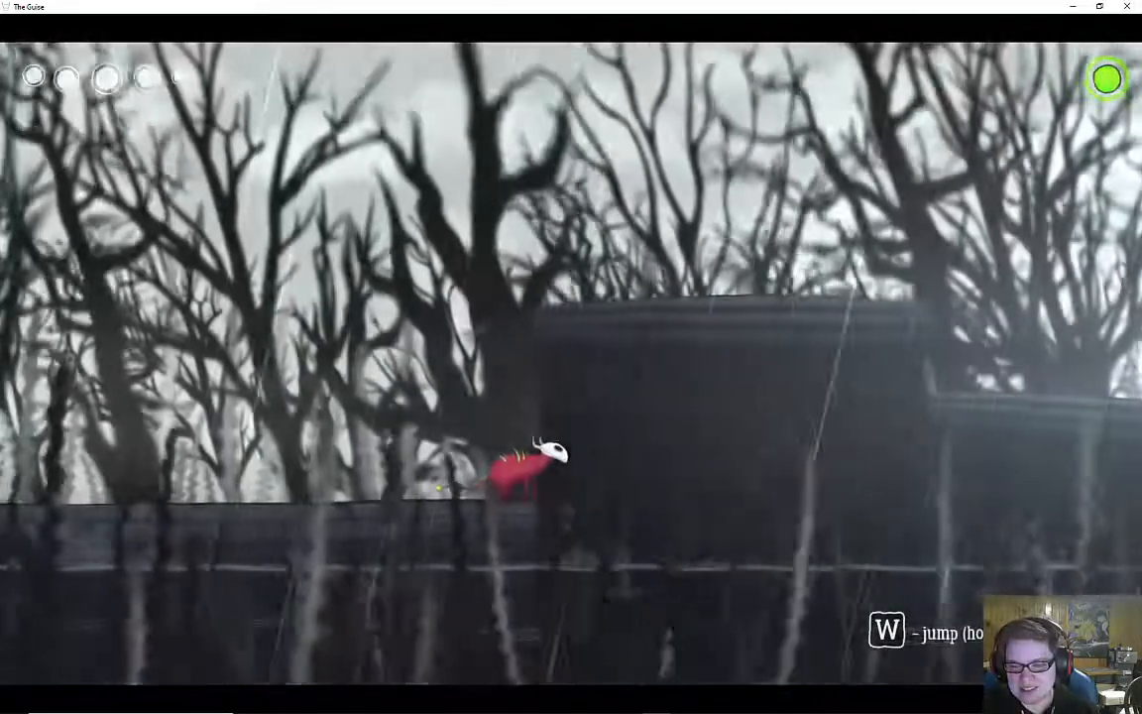
key(w)
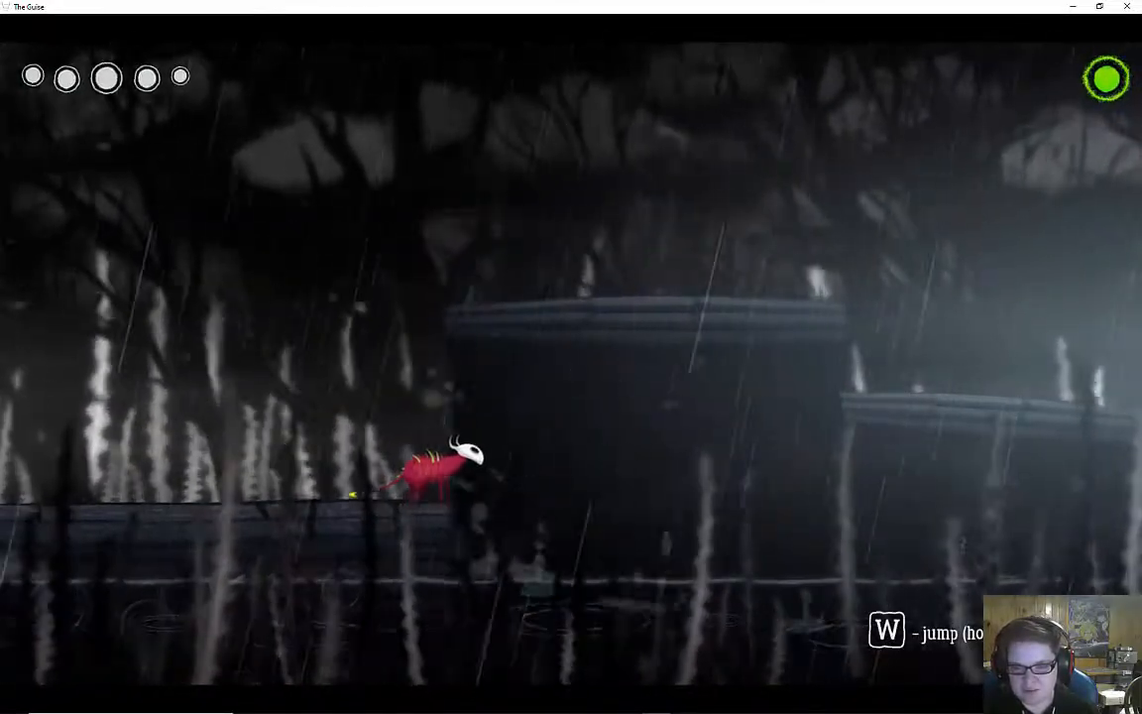
key(w)
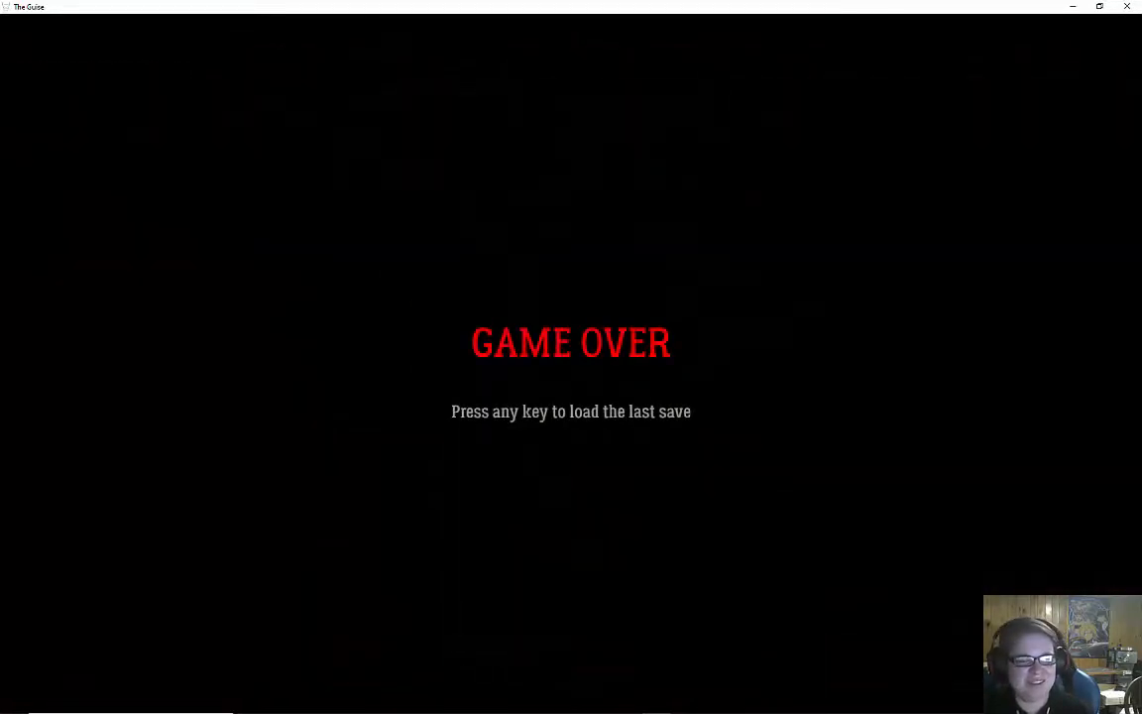
- Load the last save from the Game Over screen, resuming on the stone pillar among spikes
key(space)
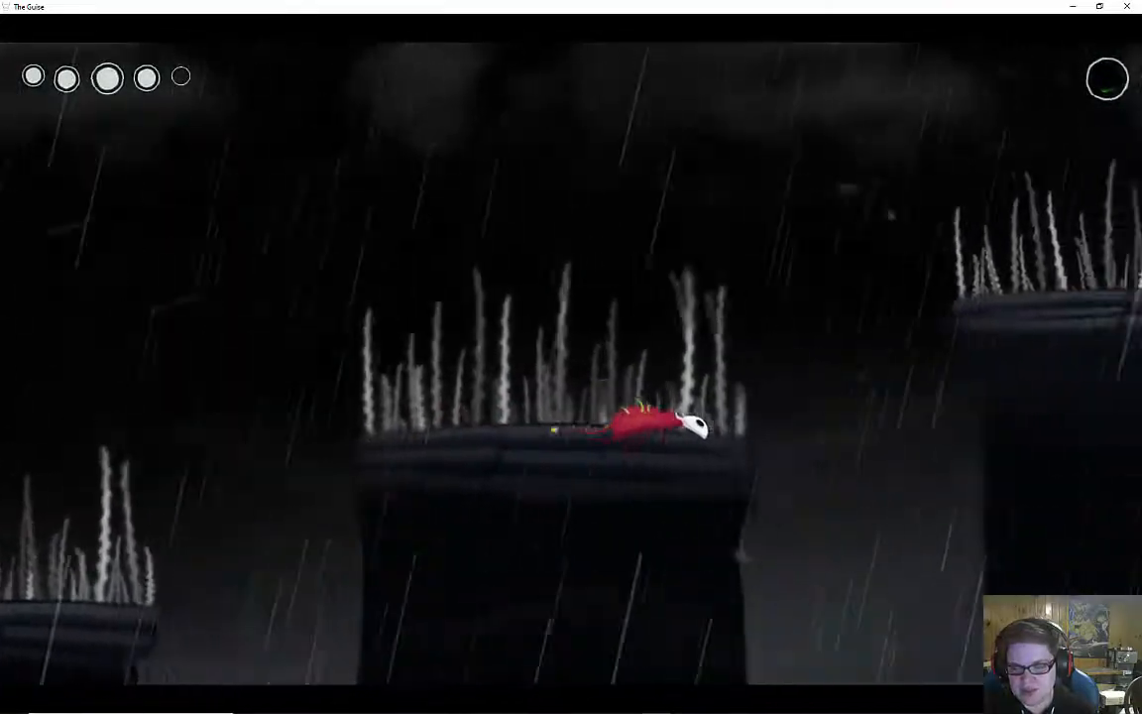
- Run right through the rainy swamp to 94 eyes collected, then bring up the abilities page
key(space)
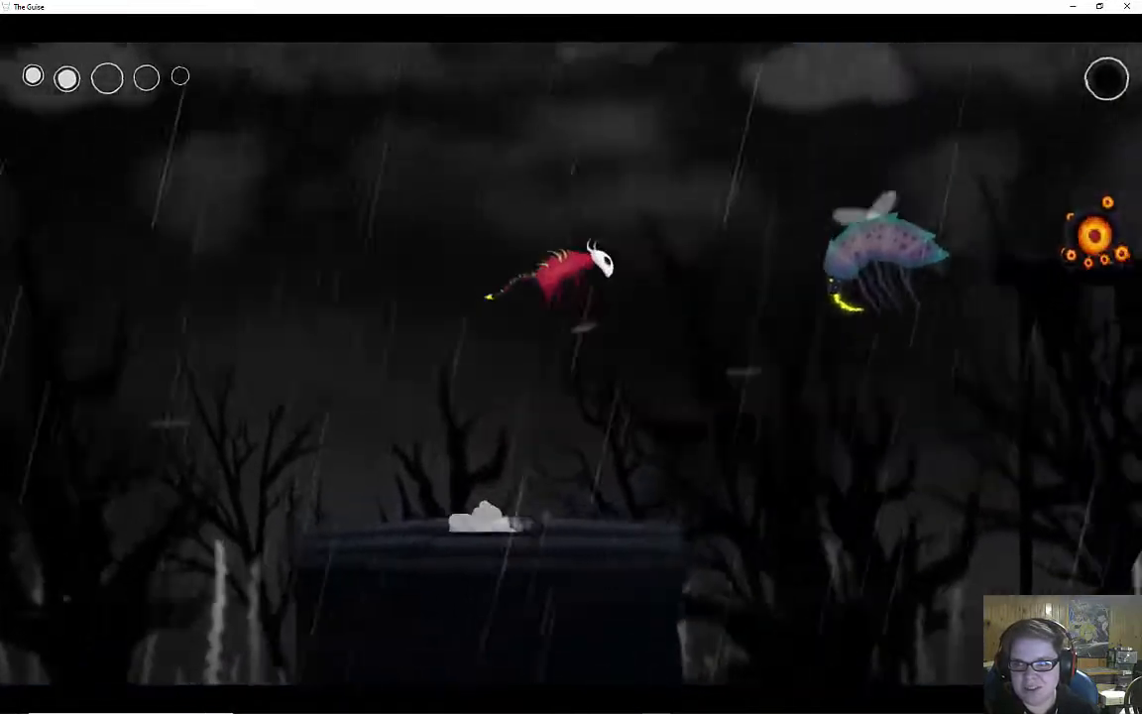
key(space)
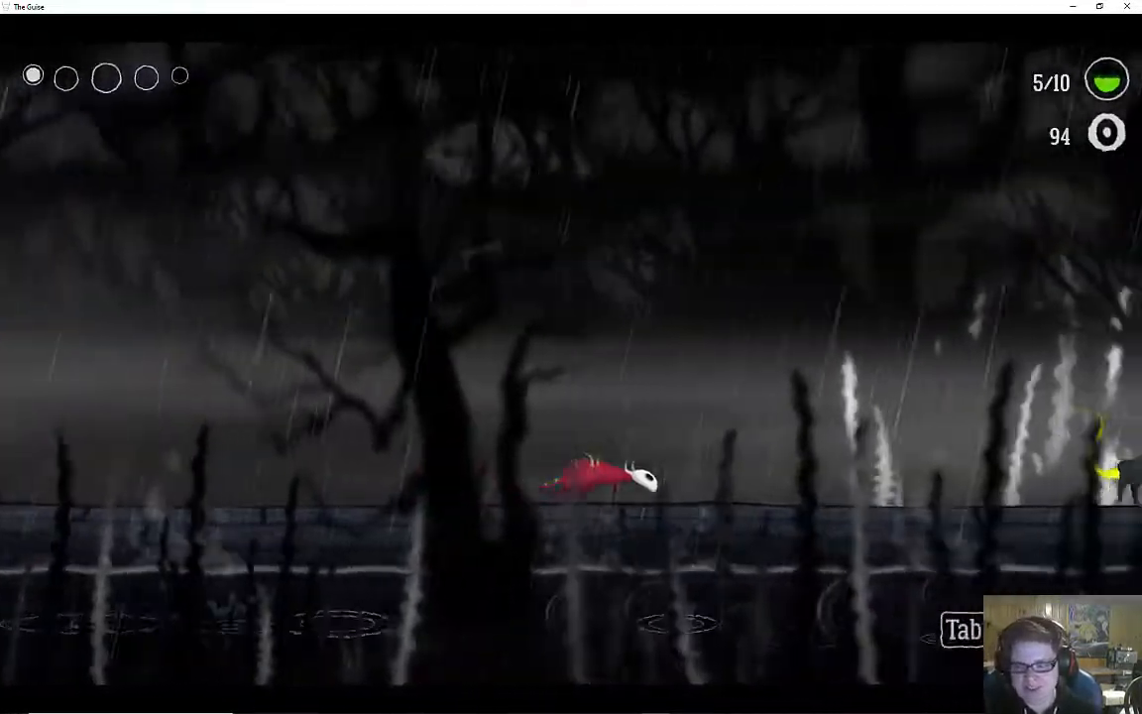
key(Tab)
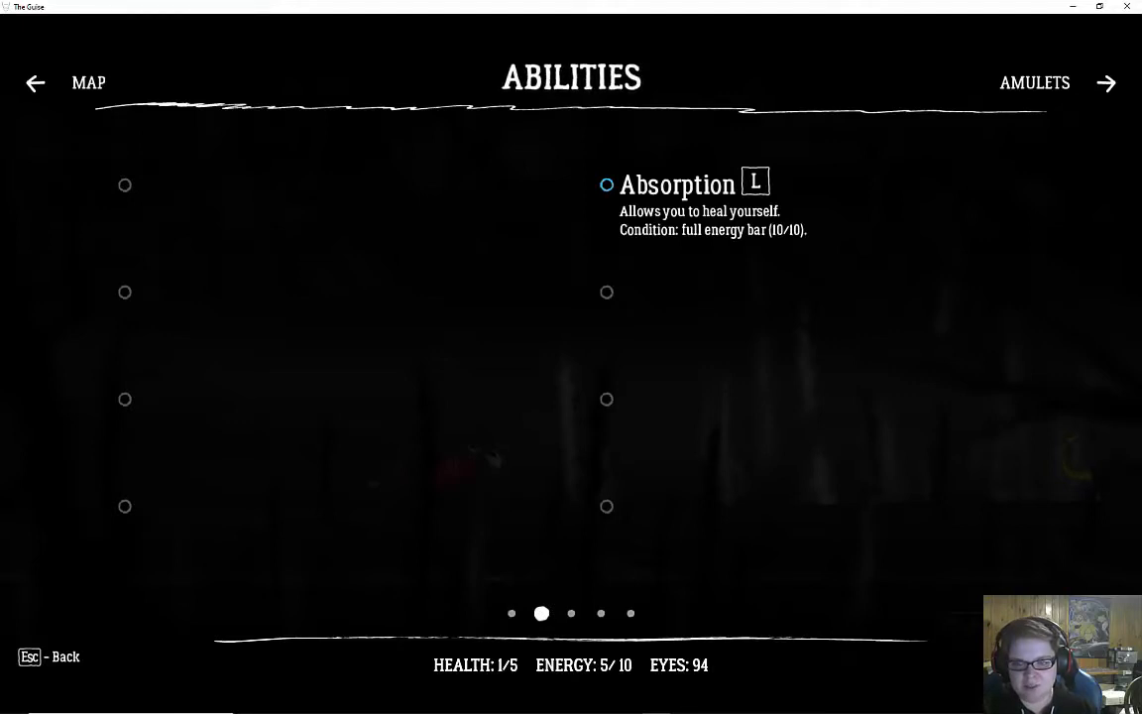
- Page right past Amulets and Familiars to the Quests page, then leave the menu
click(1107, 83)
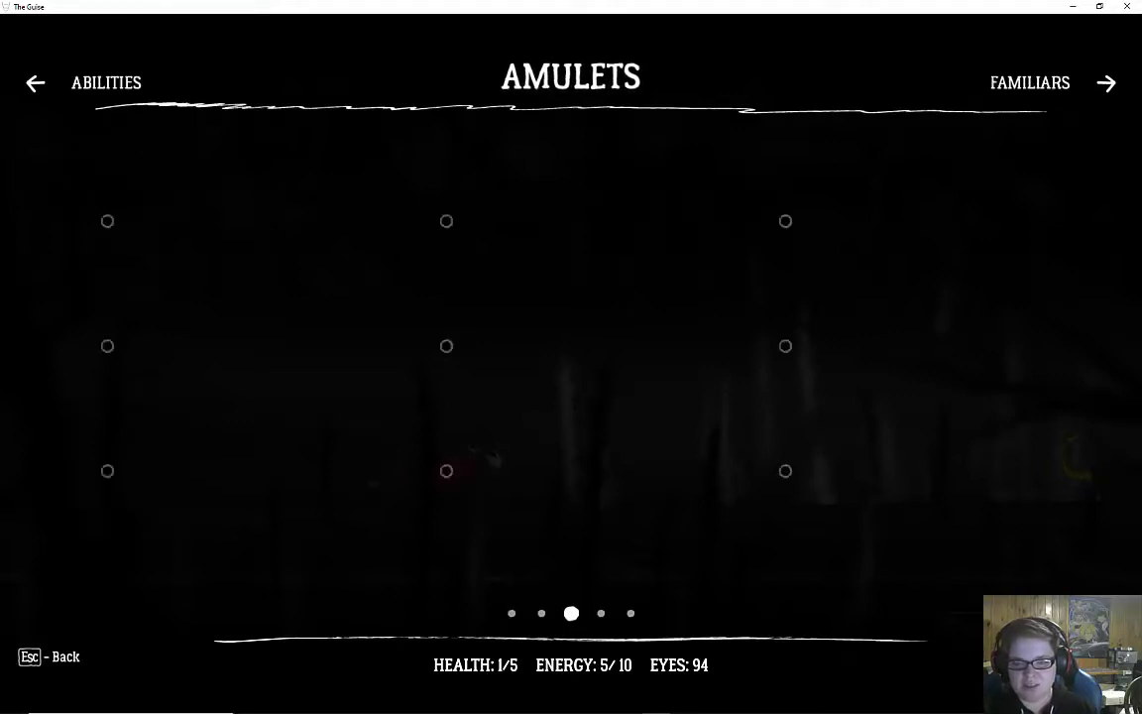
click(1106, 83)
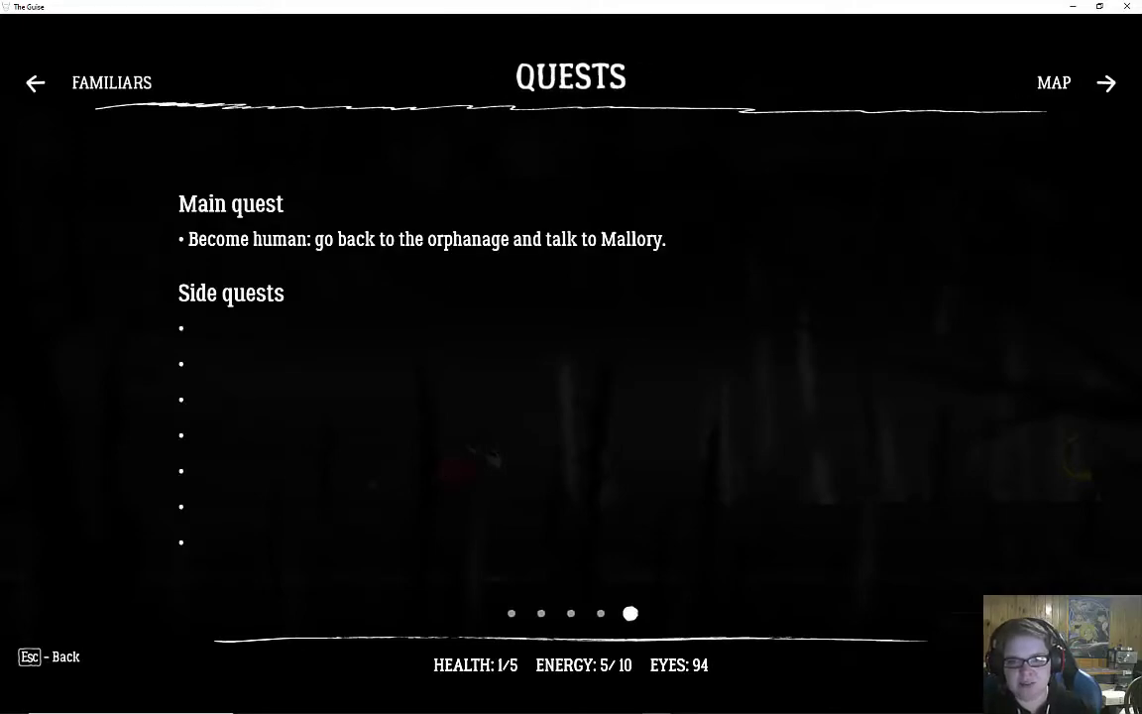
key(Escape)
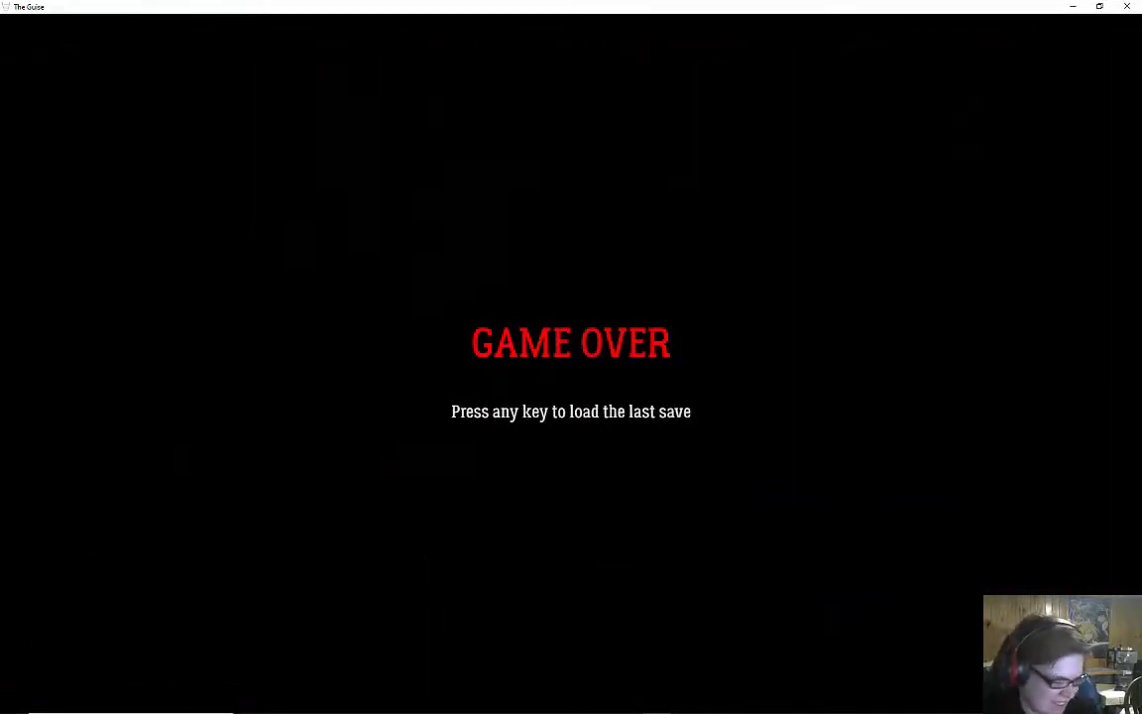
- Load the last save after the game over, returning to the rainy swamp at full health
key(space)
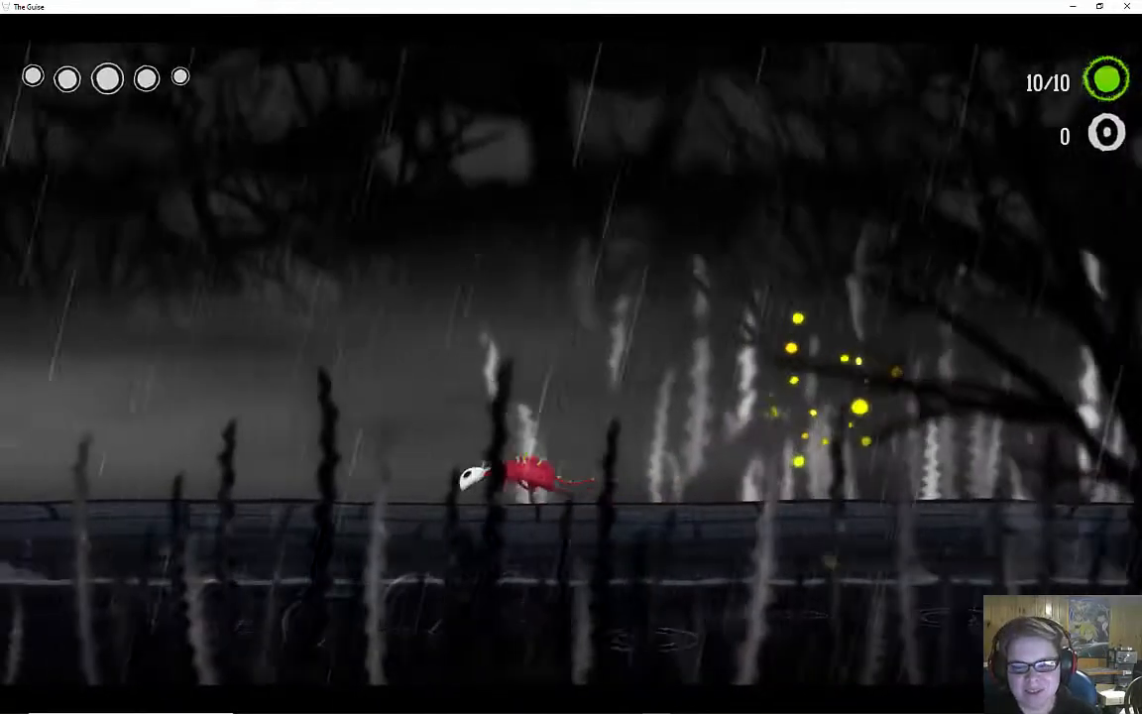